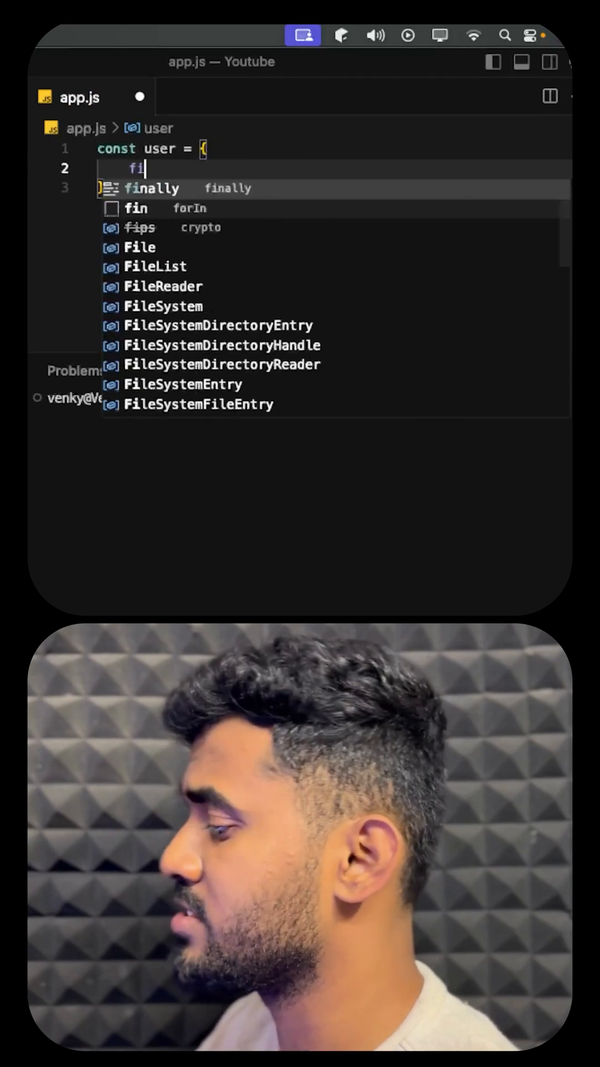
Step: Define a user object with firstName "John" and lastName "Doe"
type("rst")
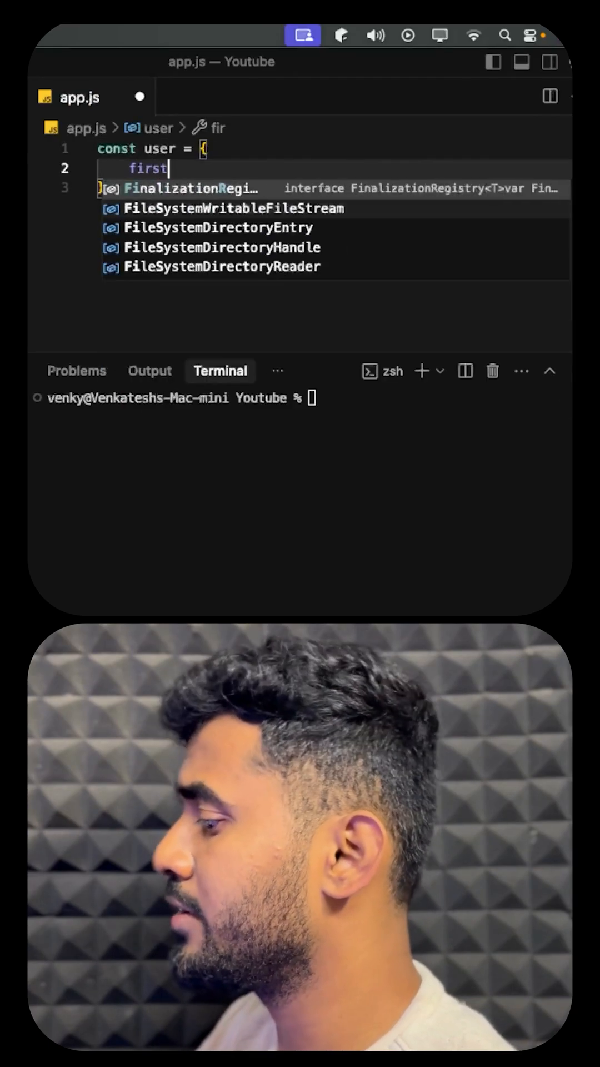
type("Name = \"")
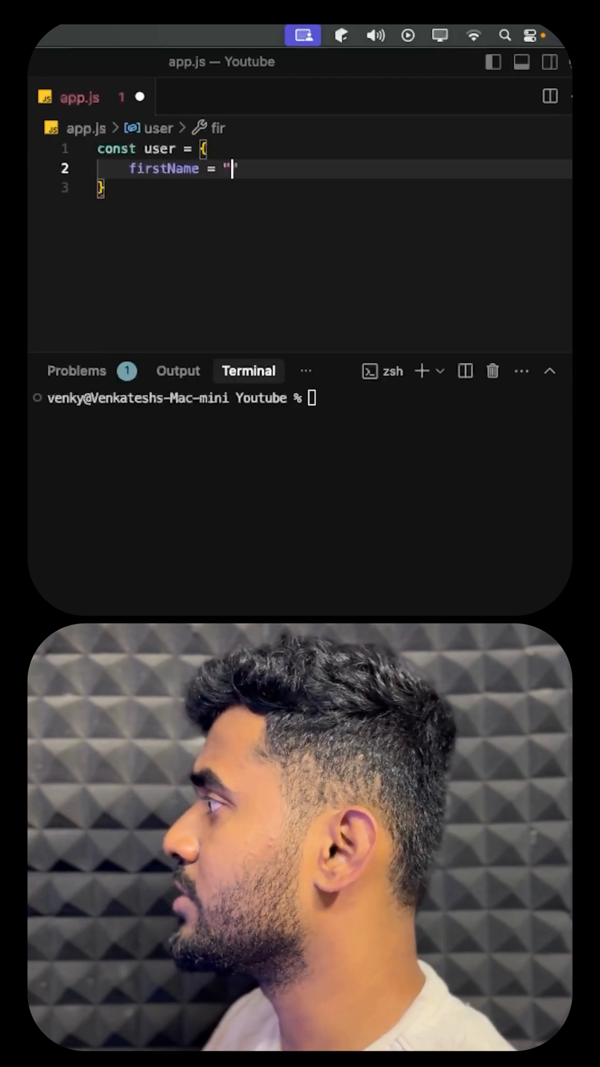
type("John")
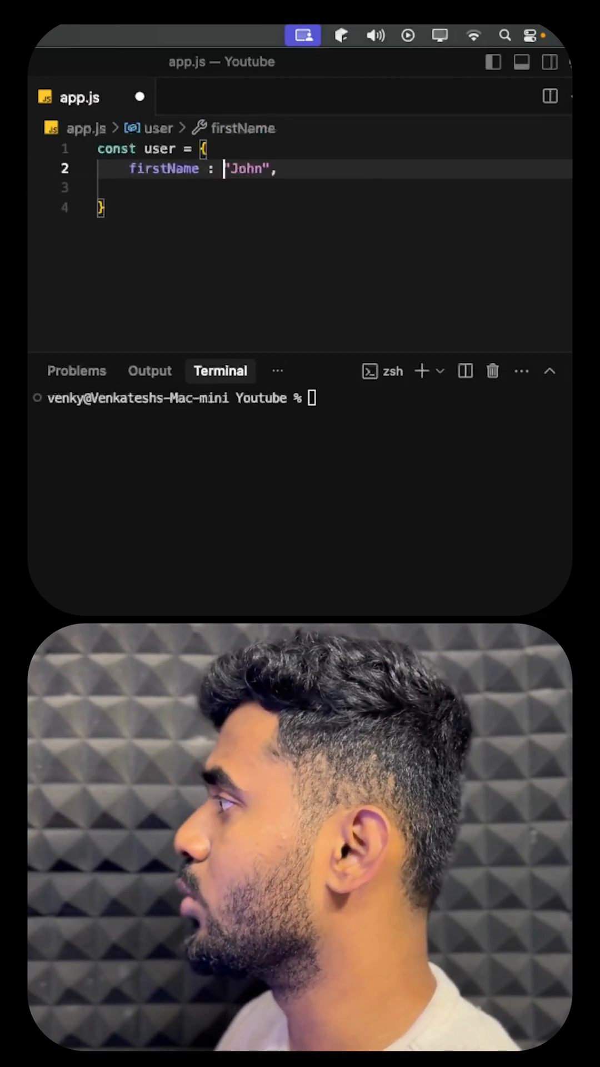
type("las")
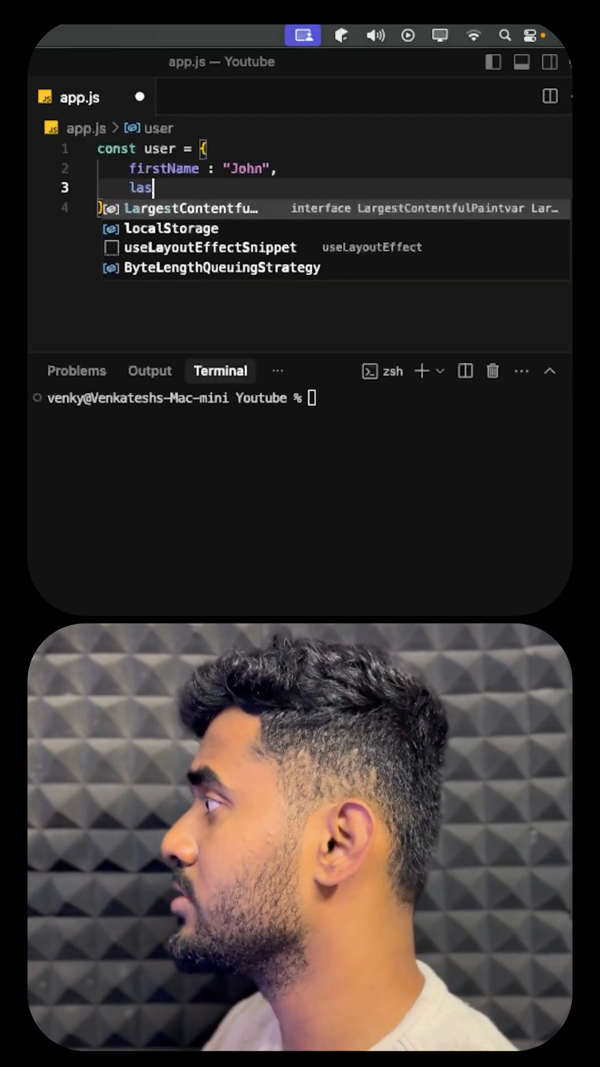
type("tName :")
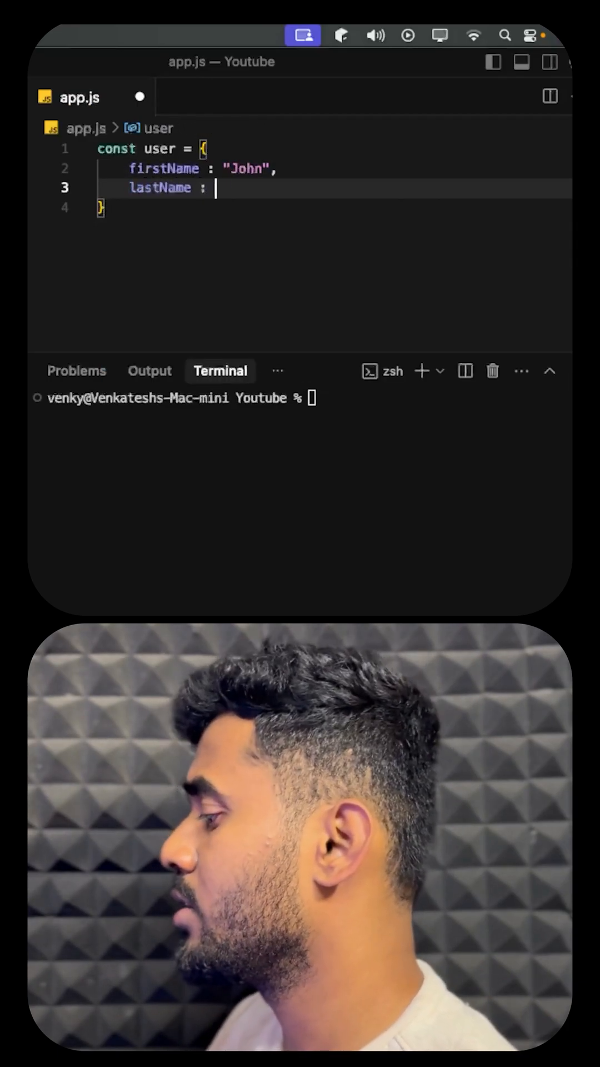
type("\"Doe\"")
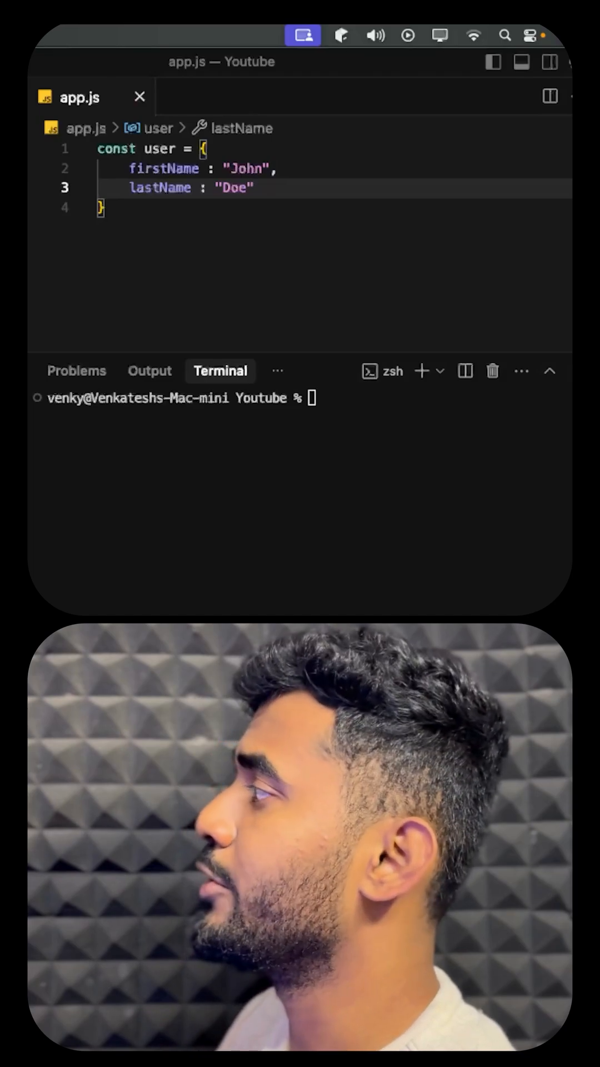
Step: Log user.firstName with console.log below the object
type("c")
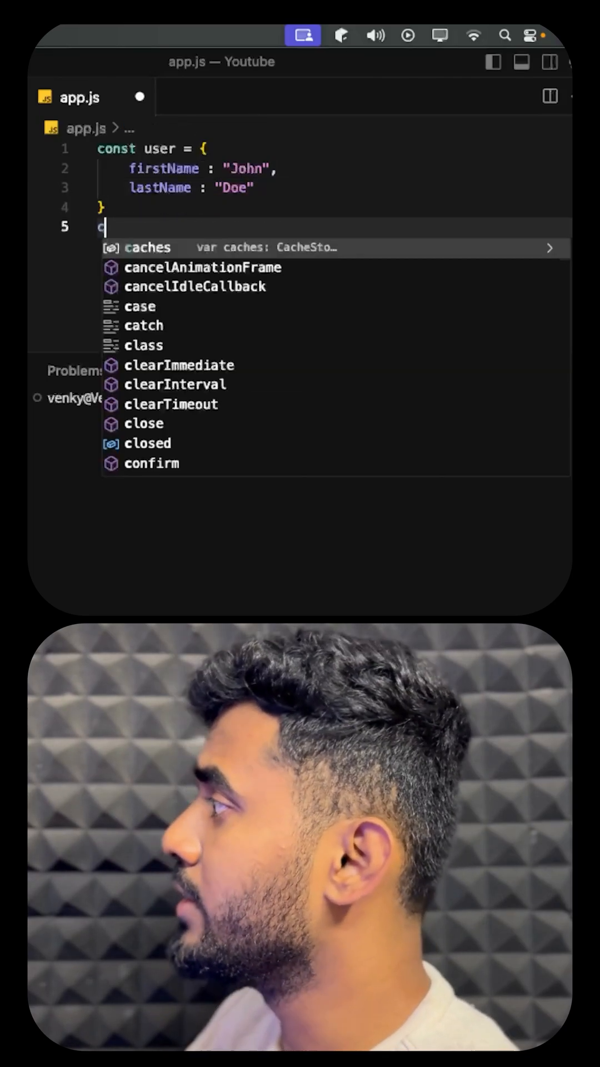
type("console.log()")
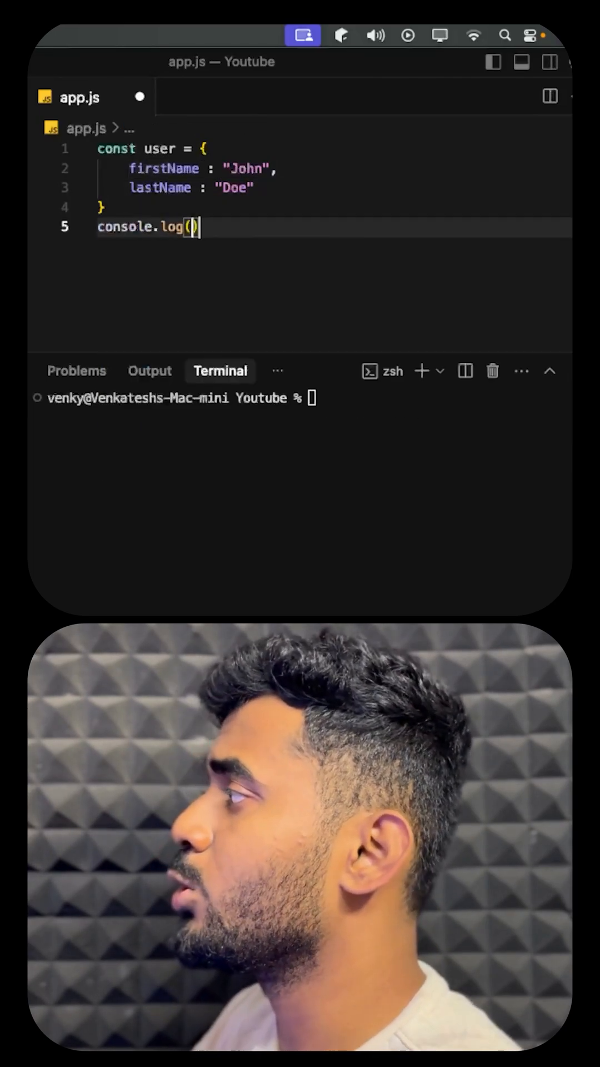
type("user.firstName")
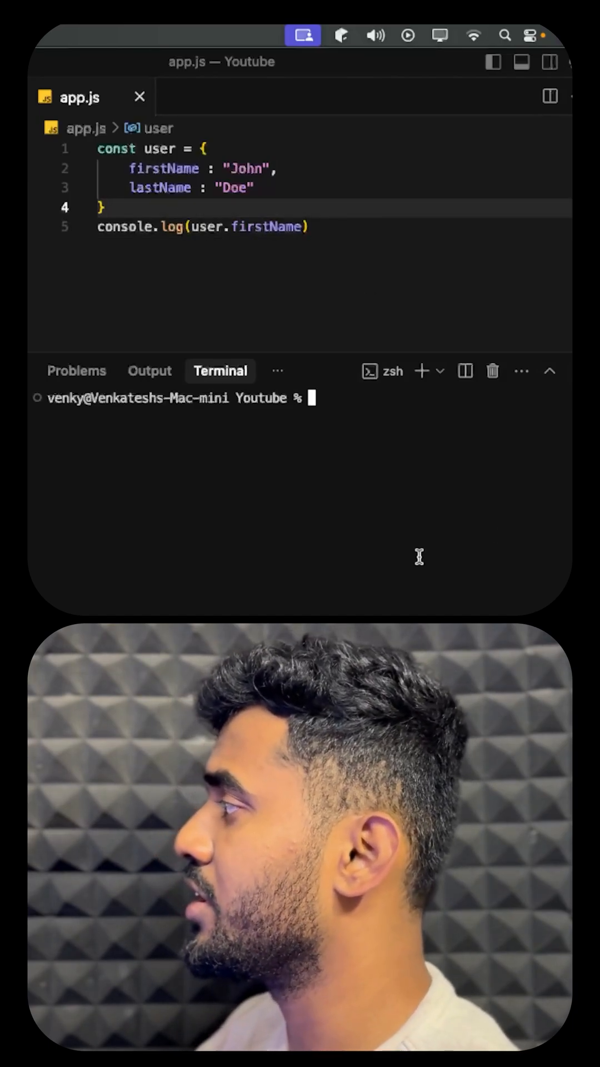
Step: Run node app.js, then destructure firstName from user and log it so John prints twice
type("node app.k")
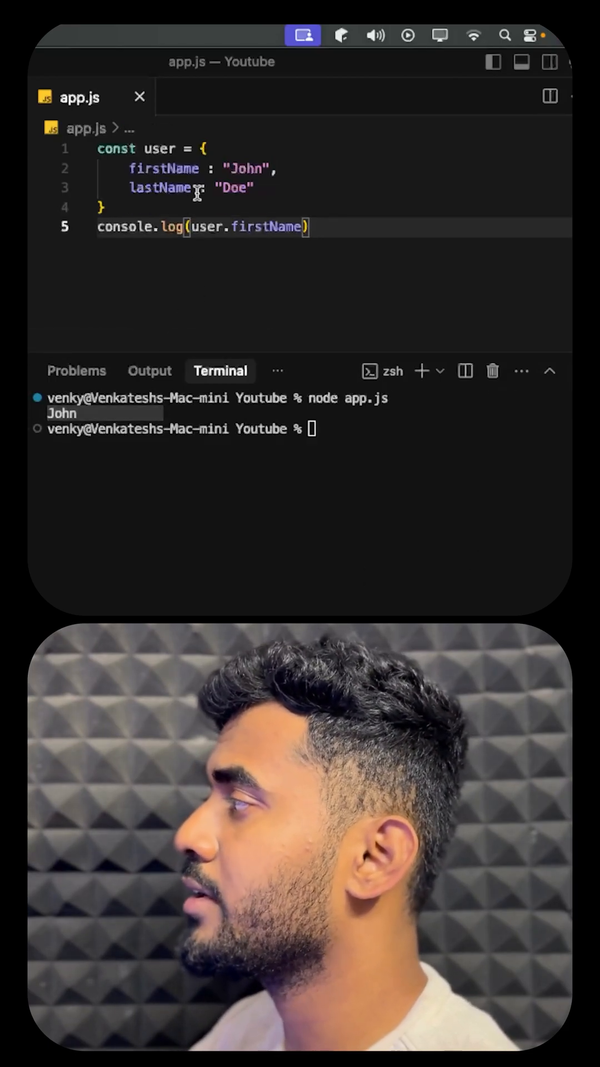
type("const")
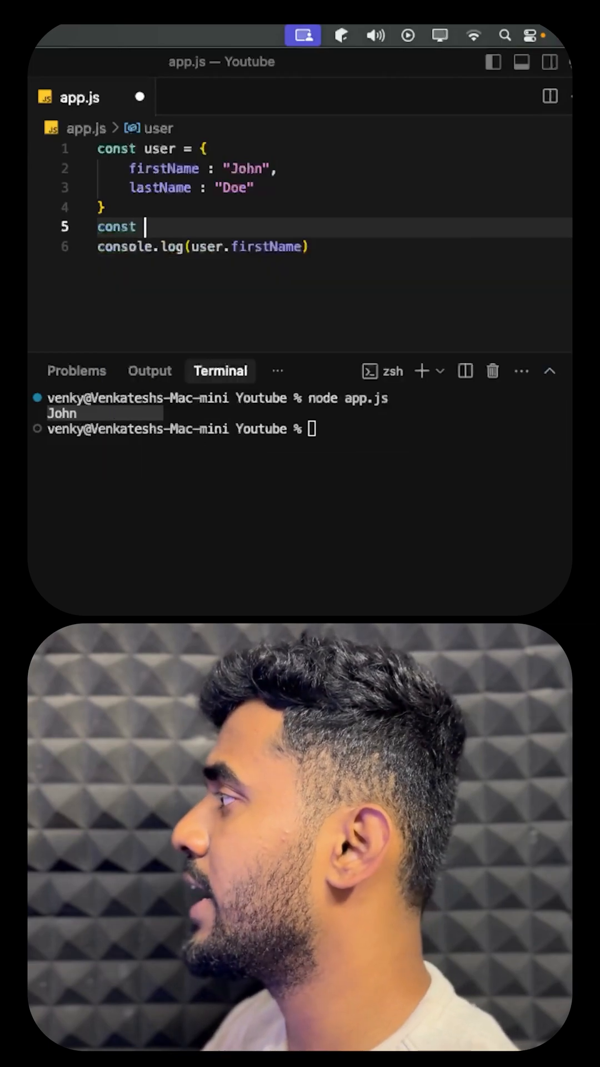
type("{")
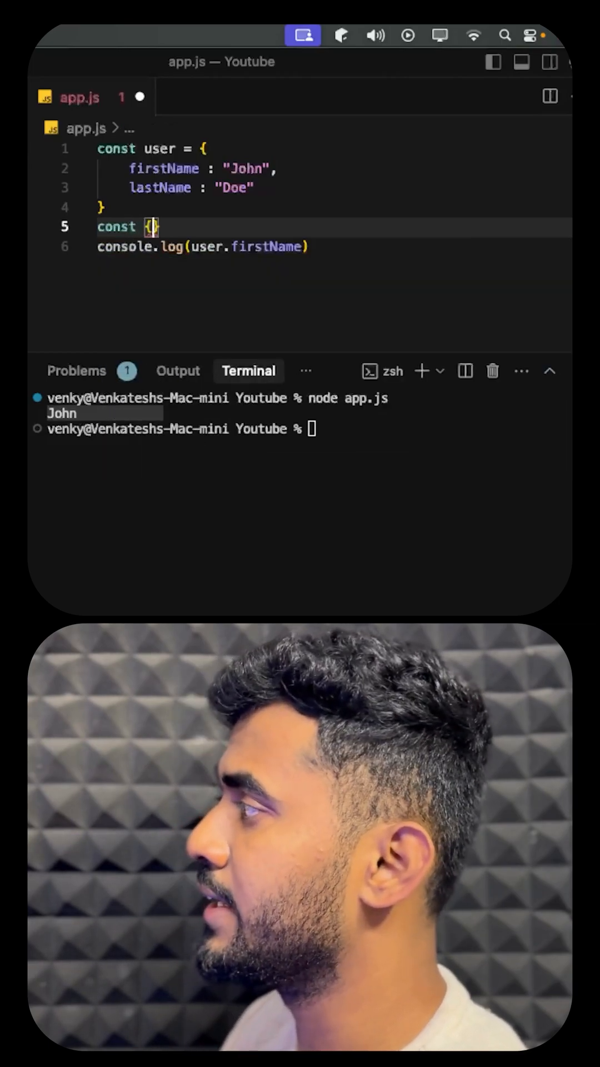
type("firstName")
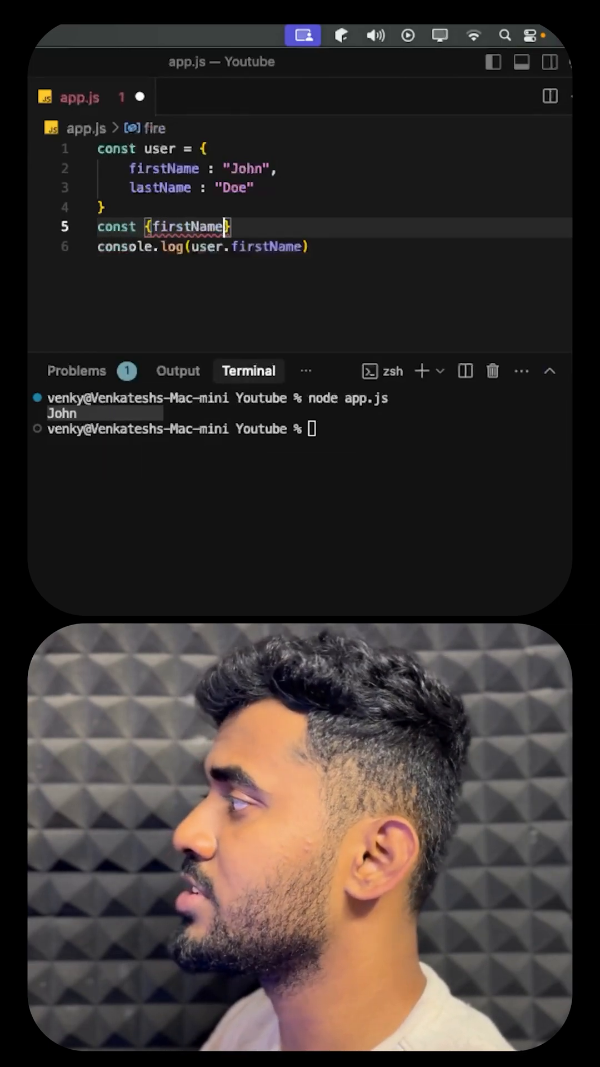
type("= user")
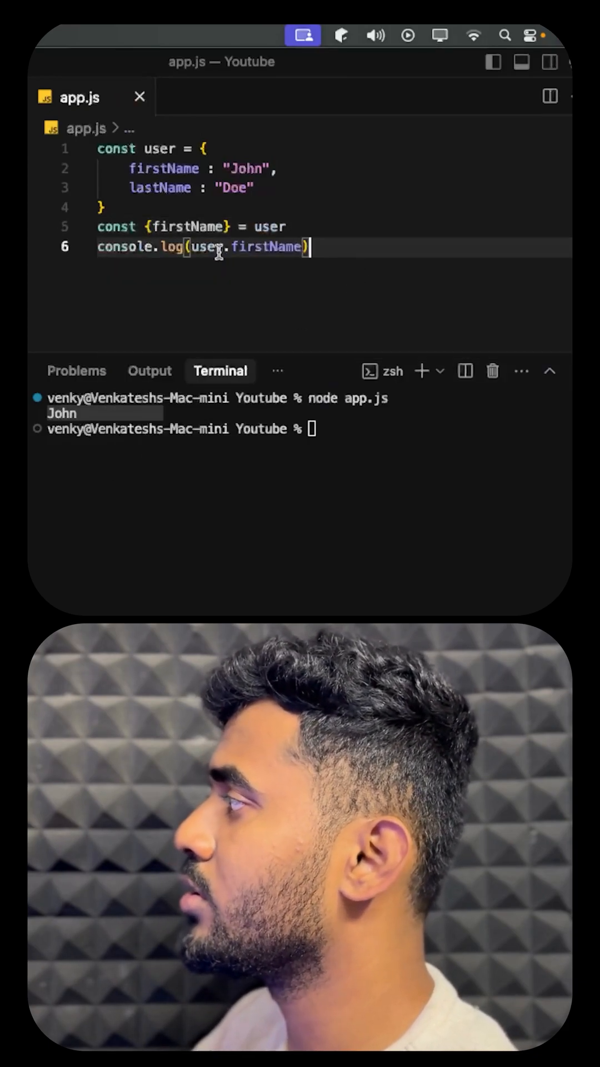
type("cl")
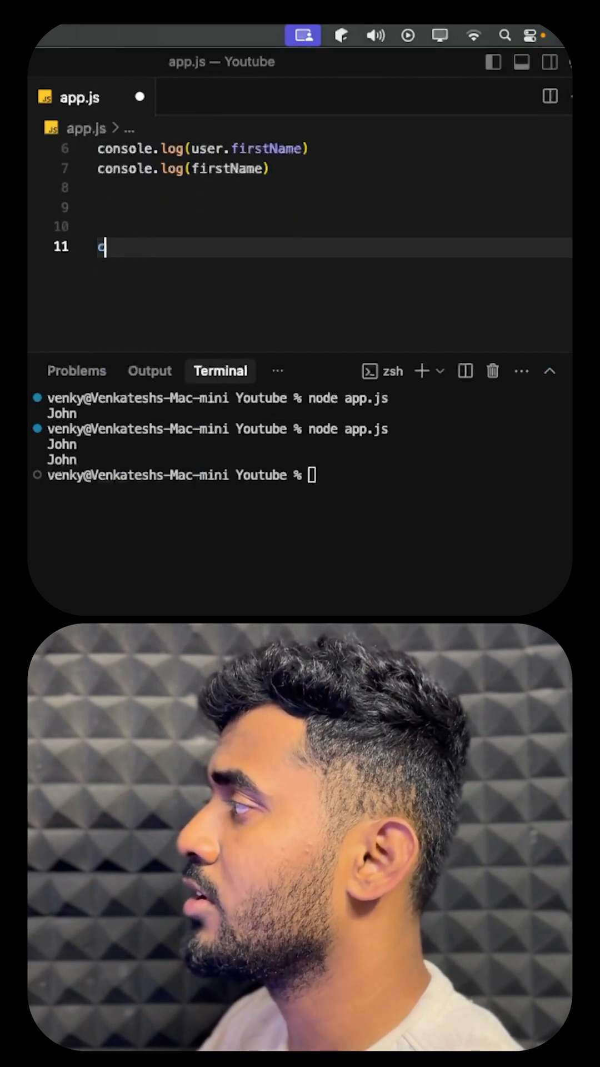
Step: Declare const dataarray = [1,2,45,6] and start another const line beneath it
type("onst")
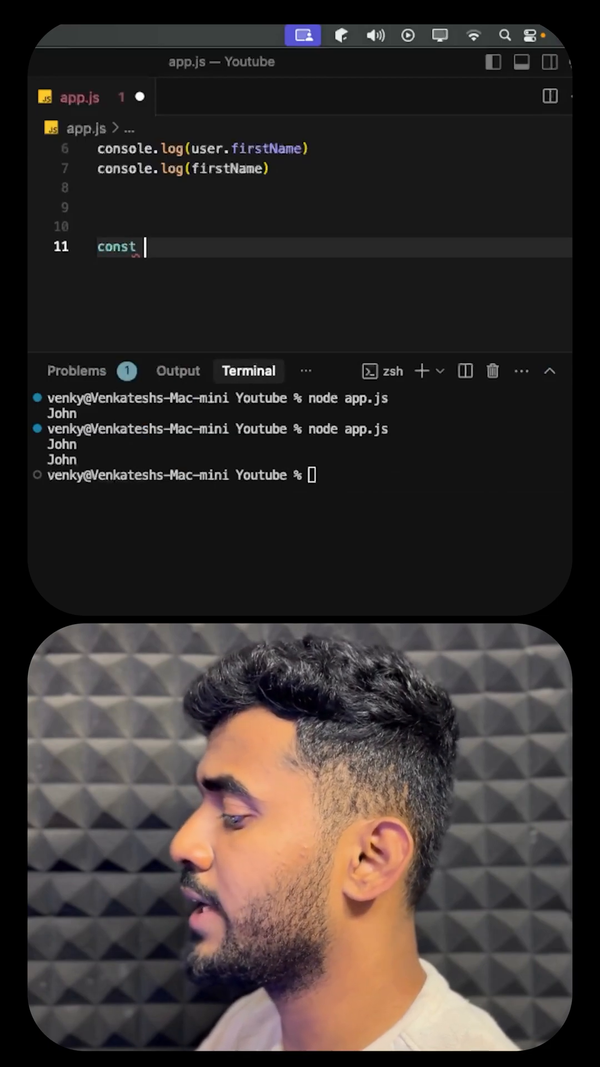
type("data")
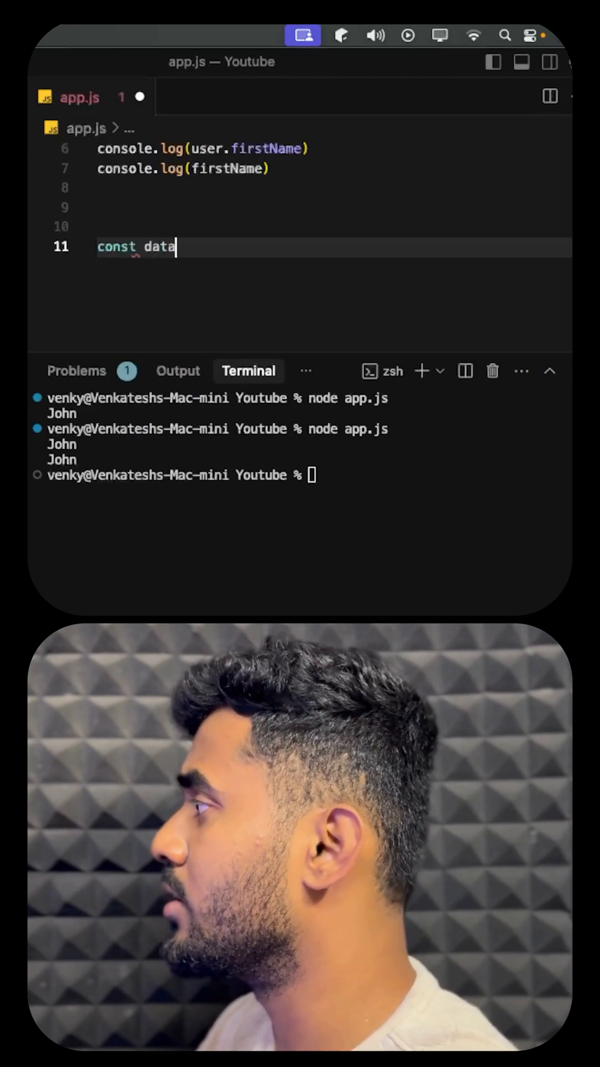
type("array")
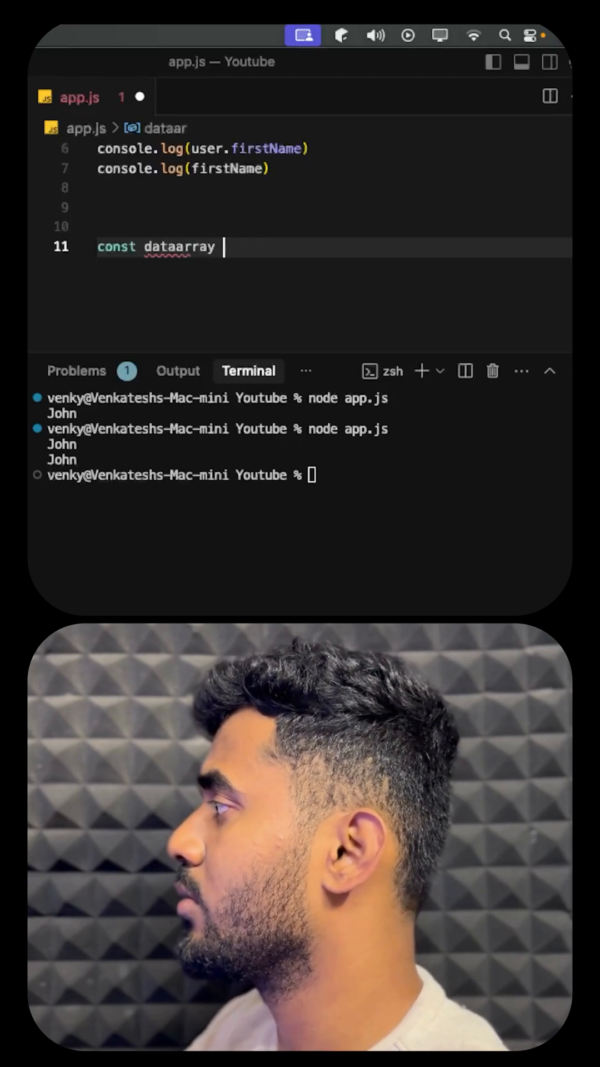
type("= []")
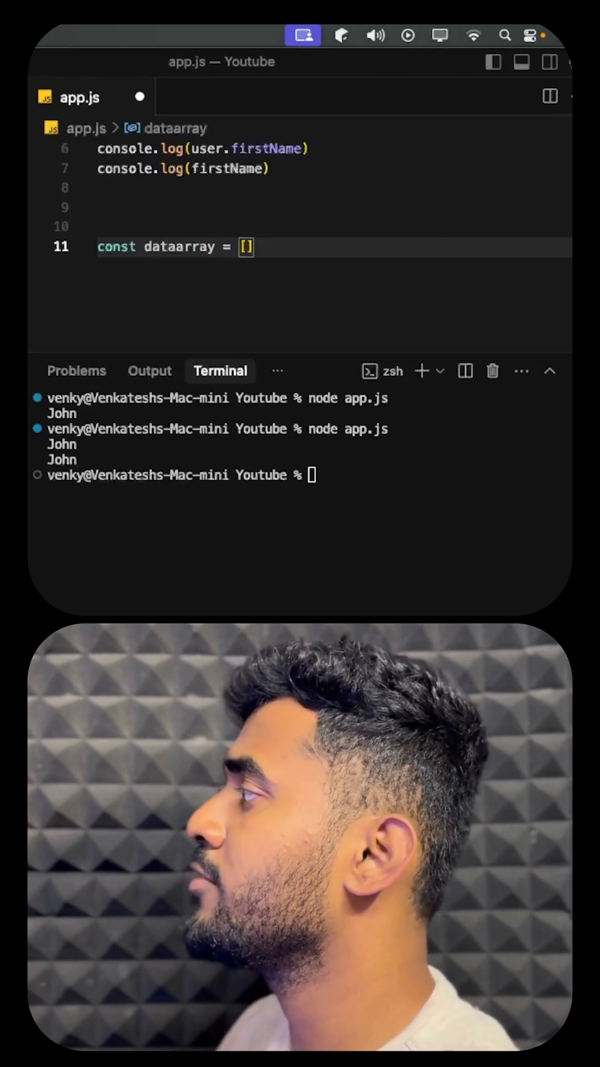
type("1,2,4")
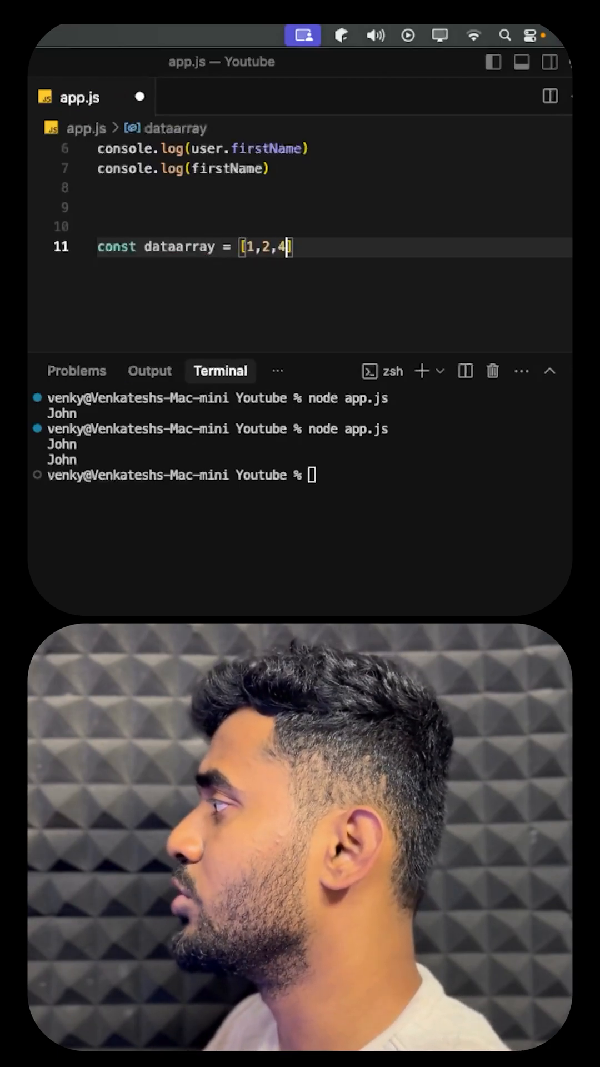
type("5,6")
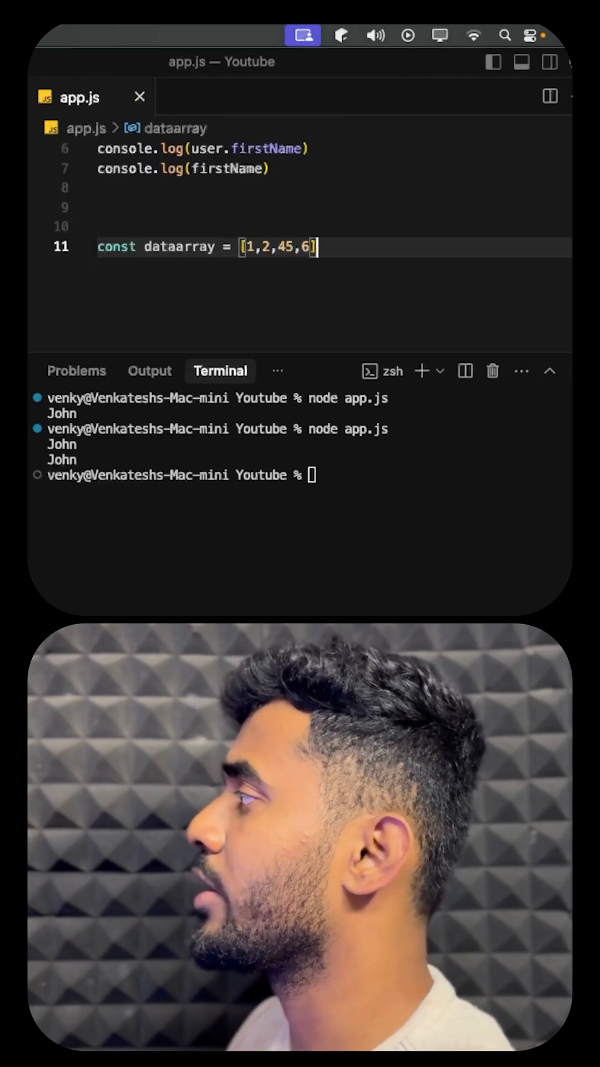
type("const [")
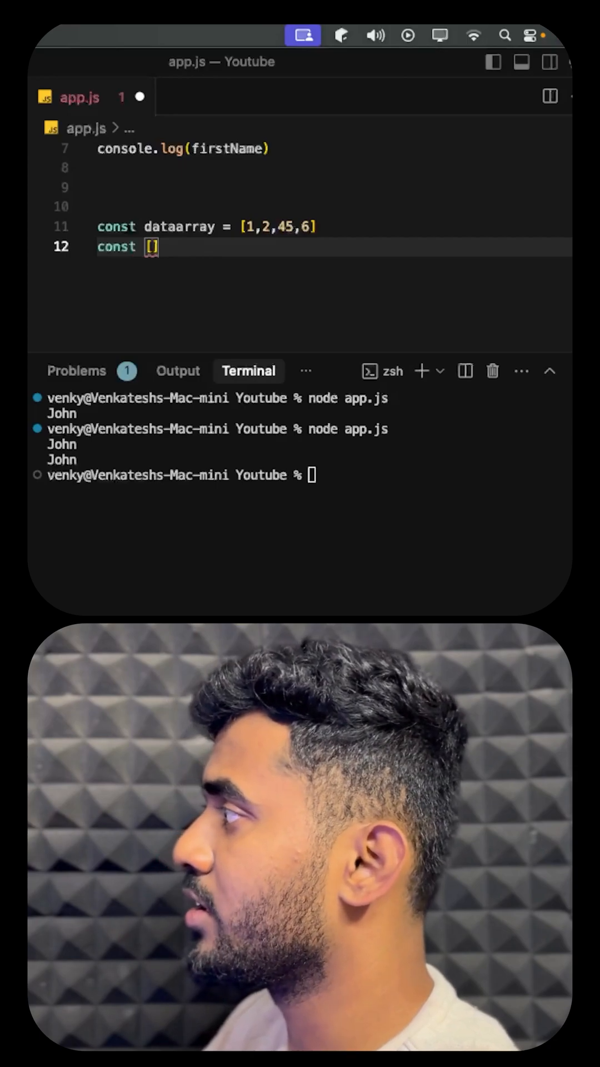
Step: Destructure the third element of dataarray into third, log it, and run node app.js to print 45
type("= dataarray")
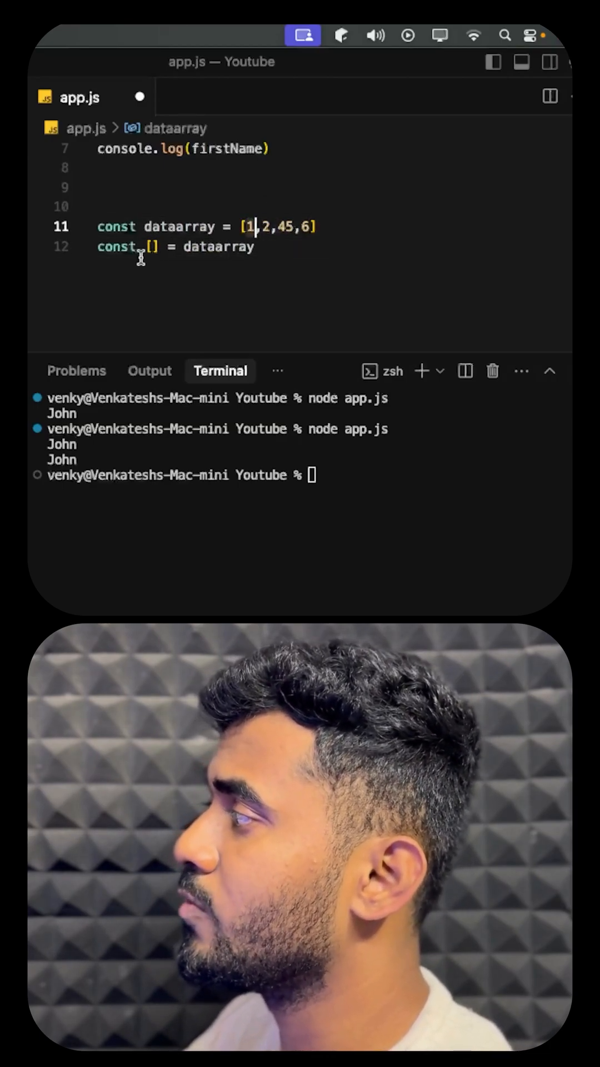
type(", ,")
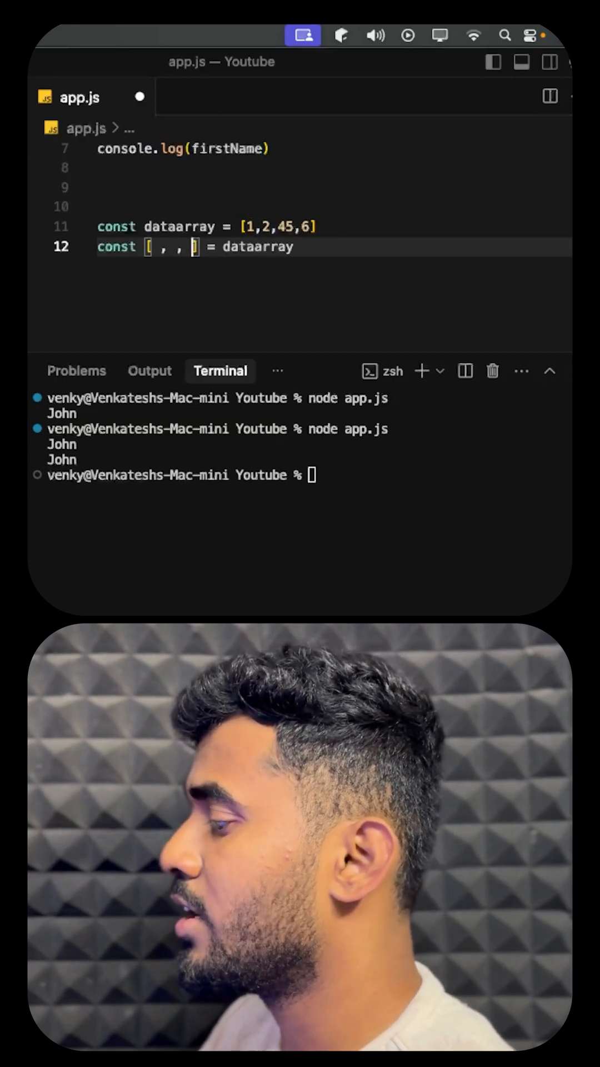
type("third")
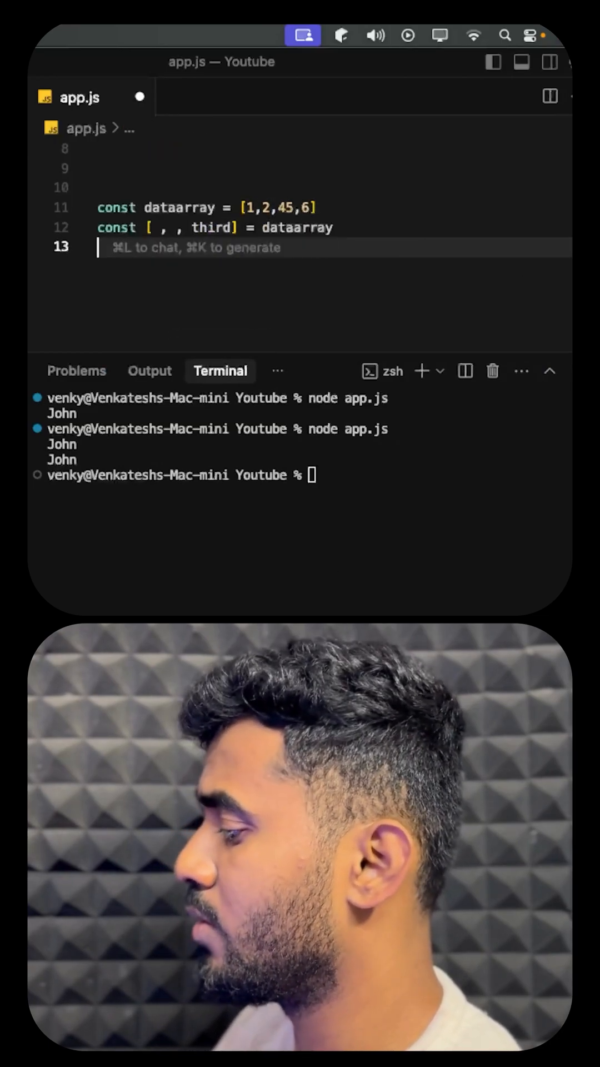
type("console.log(first)")
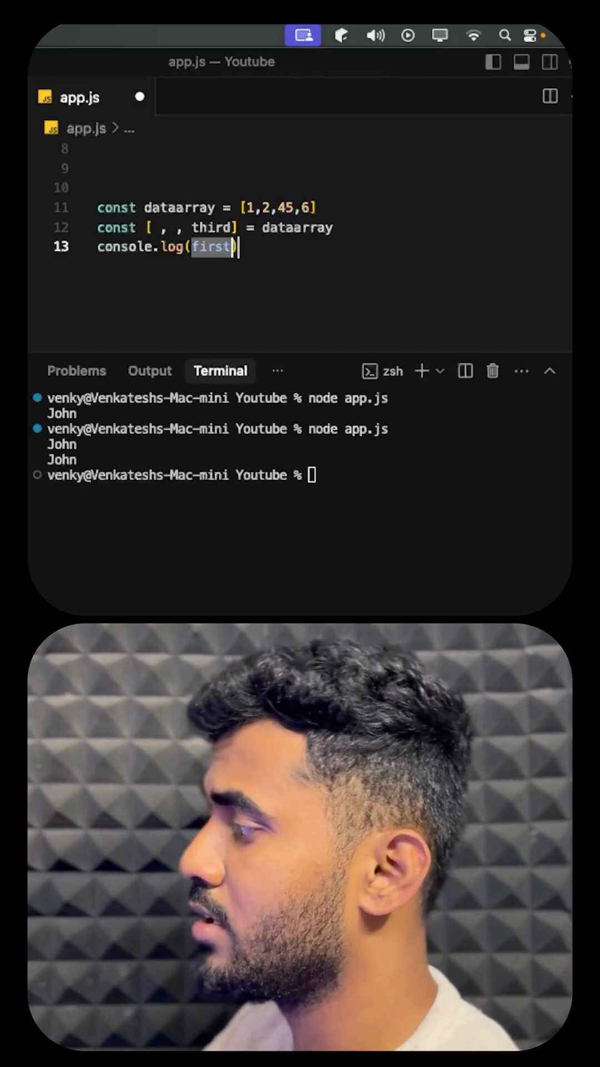
type("third")
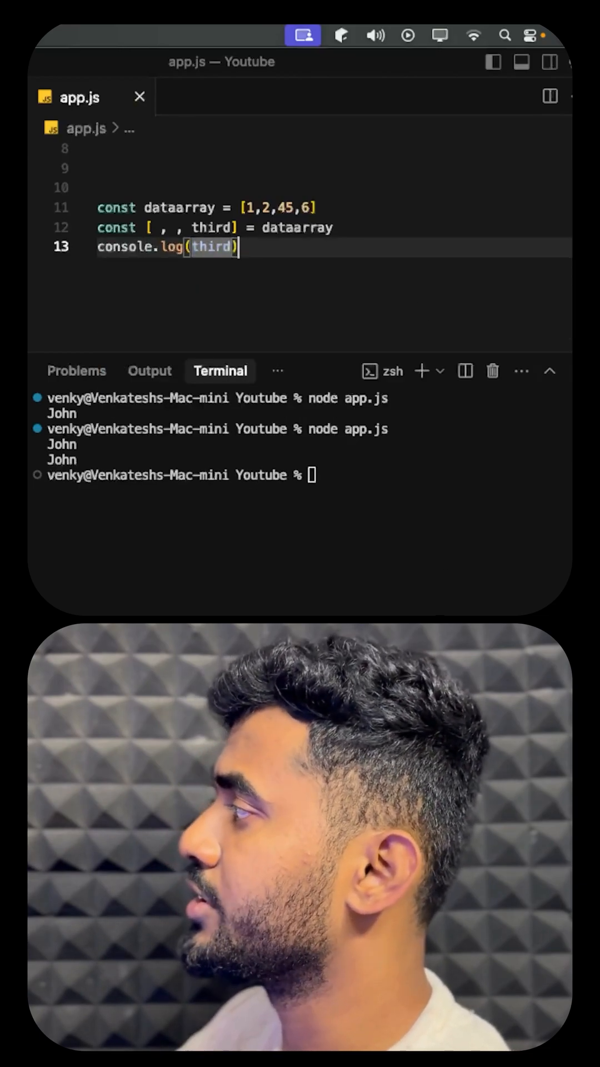
key("Enter")
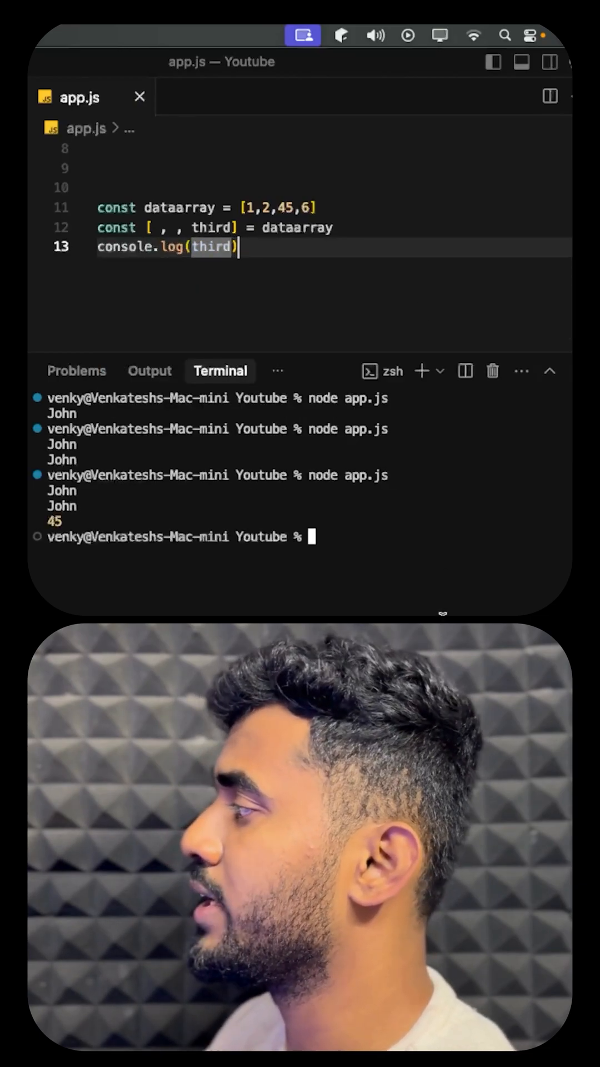